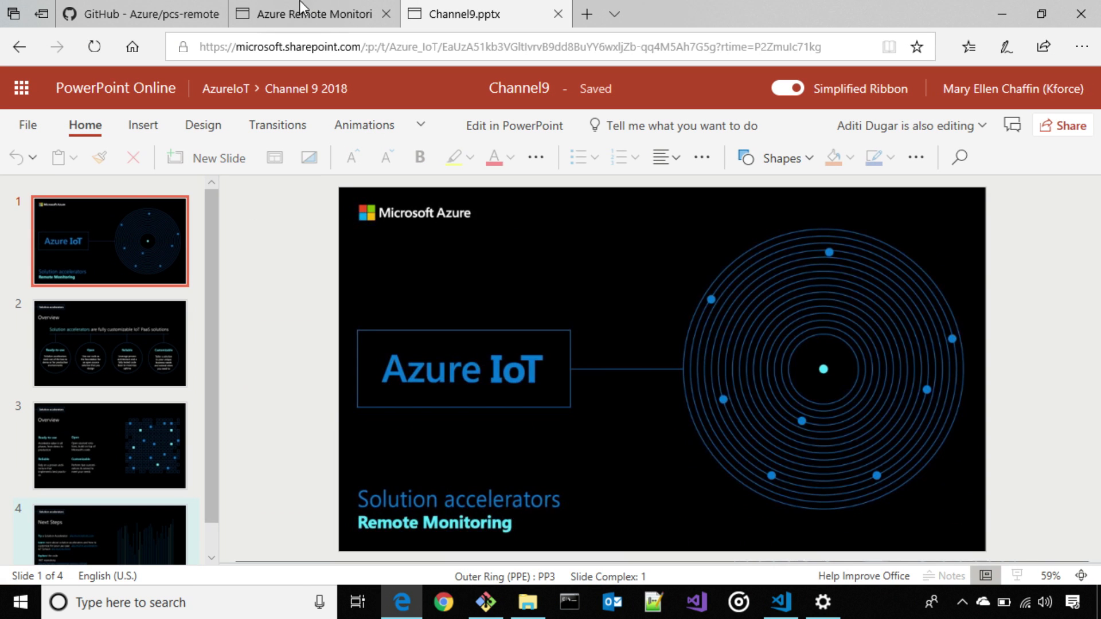
# - Switch to the tab showing the pcs-remote-monitoring-webui repository README
pyautogui.click(141, 13)
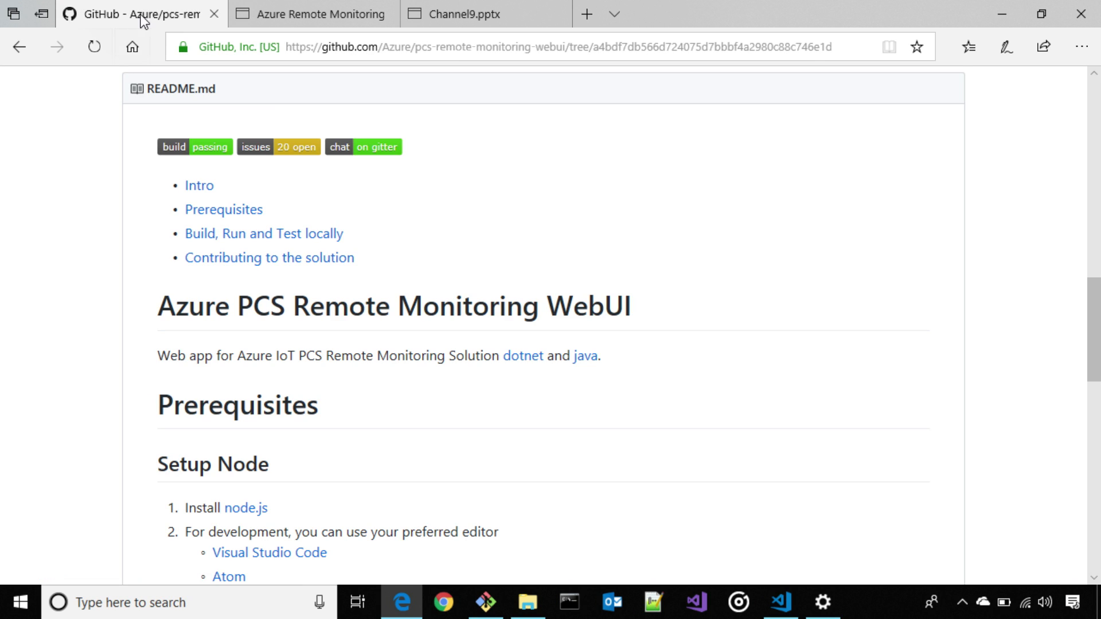
pyautogui.moveTo(410, 288)
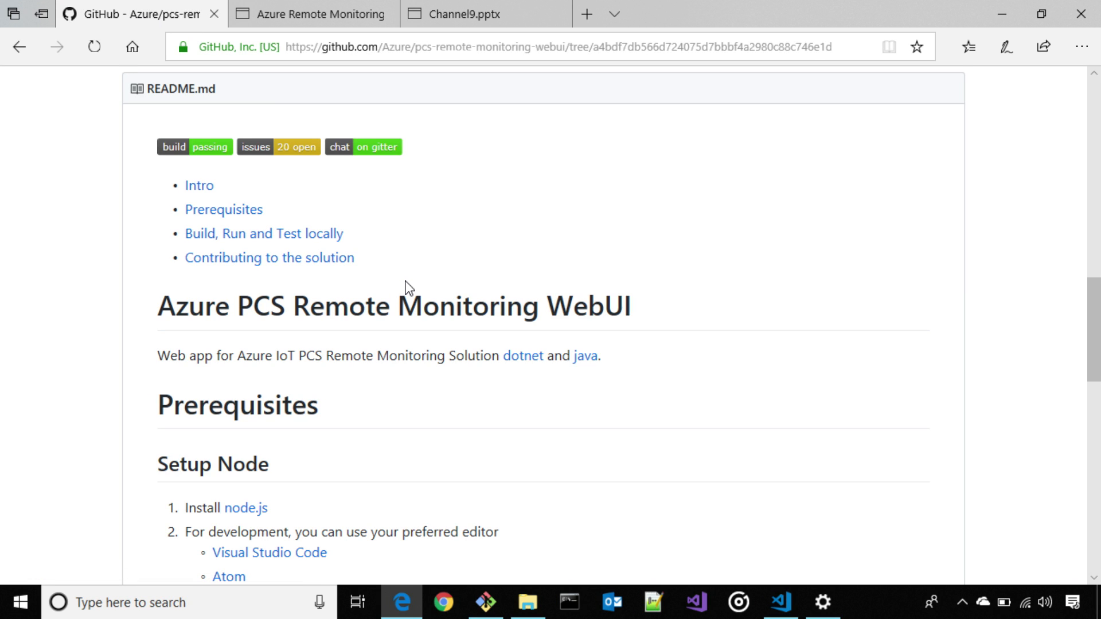
pyautogui.moveTo(391, 262)
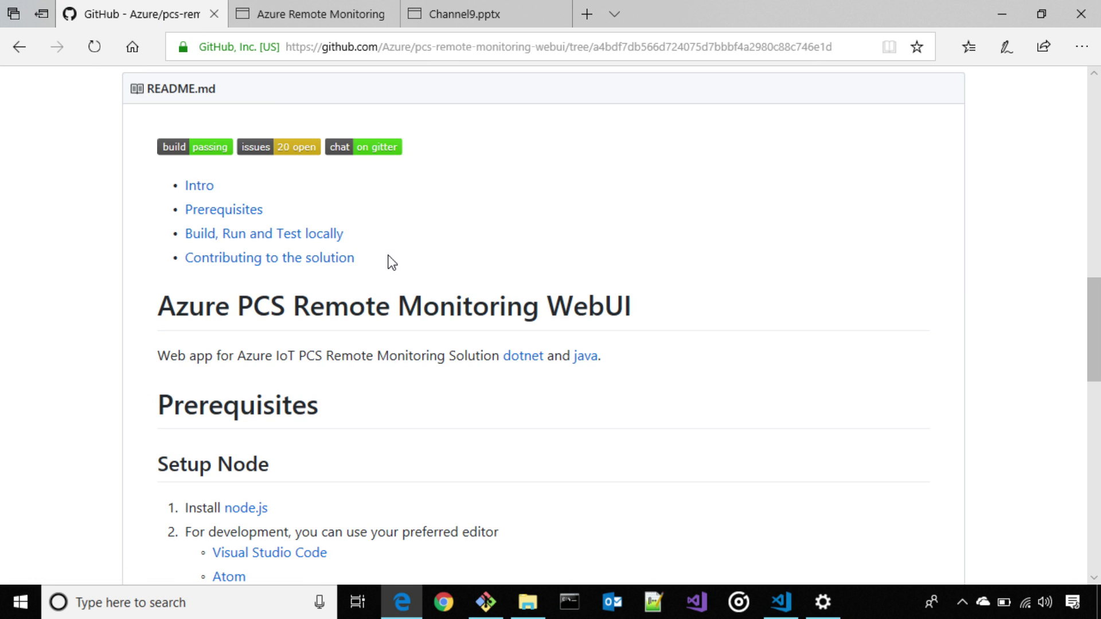
pyautogui.moveTo(396, 284)
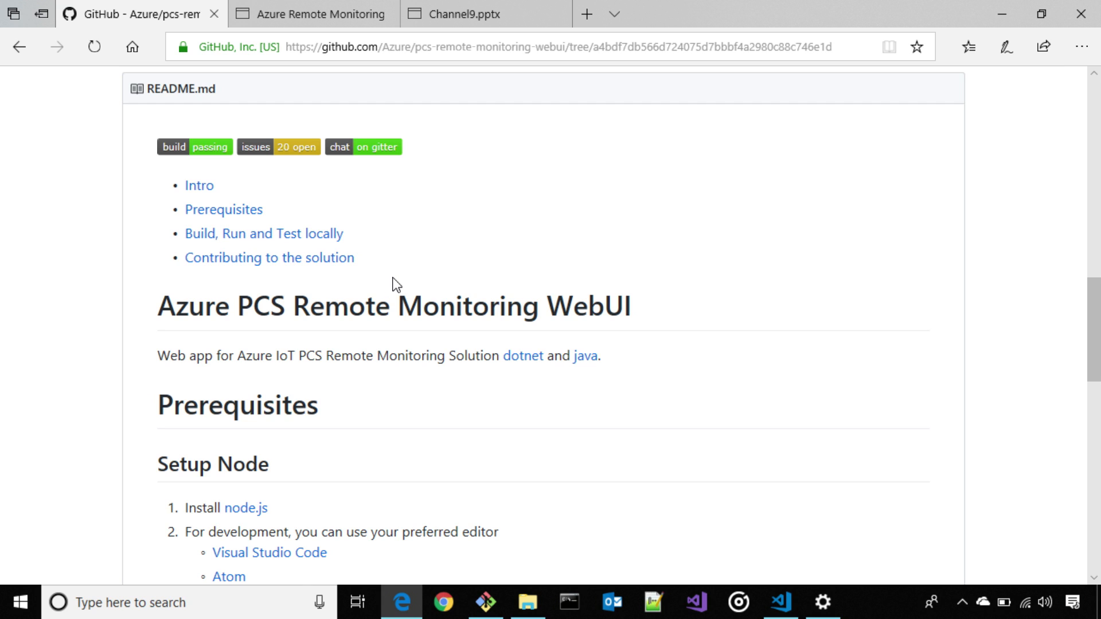
pyautogui.moveTo(678, 259)
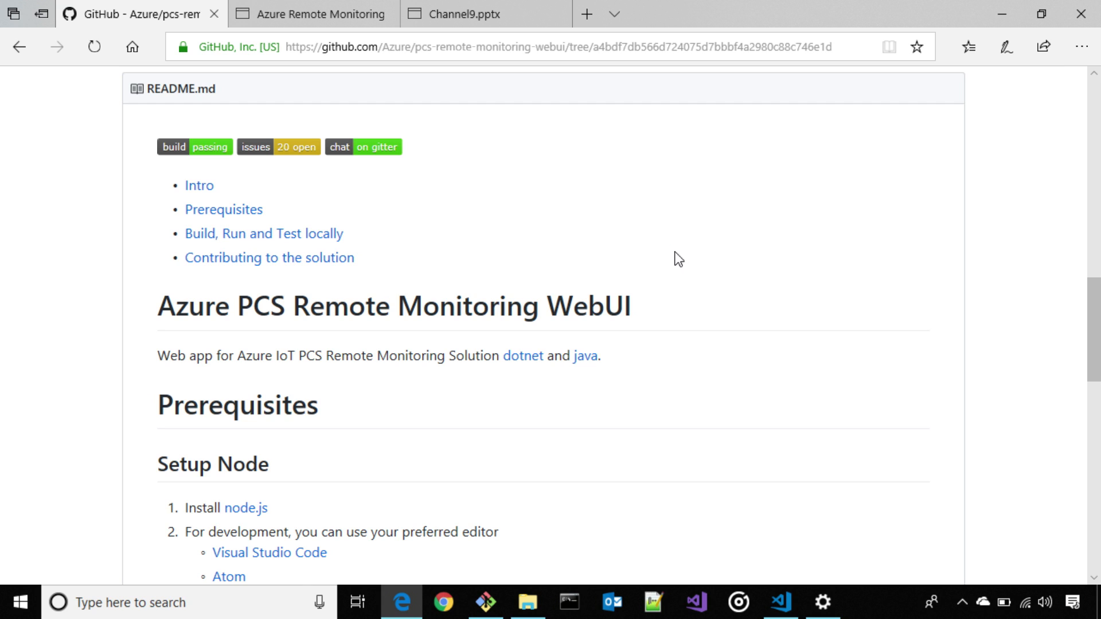
pyautogui.moveTo(723, 254)
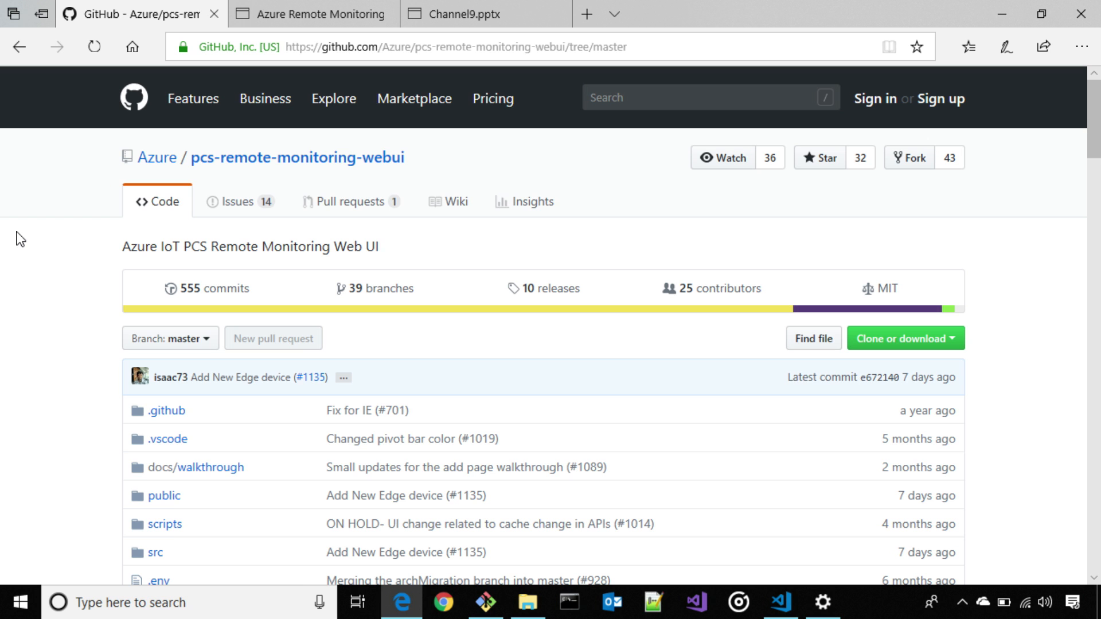
# - Follow the 'developer walkthroughs' link under 'Customizing the solution' in the README
pyautogui.scroll(-3)
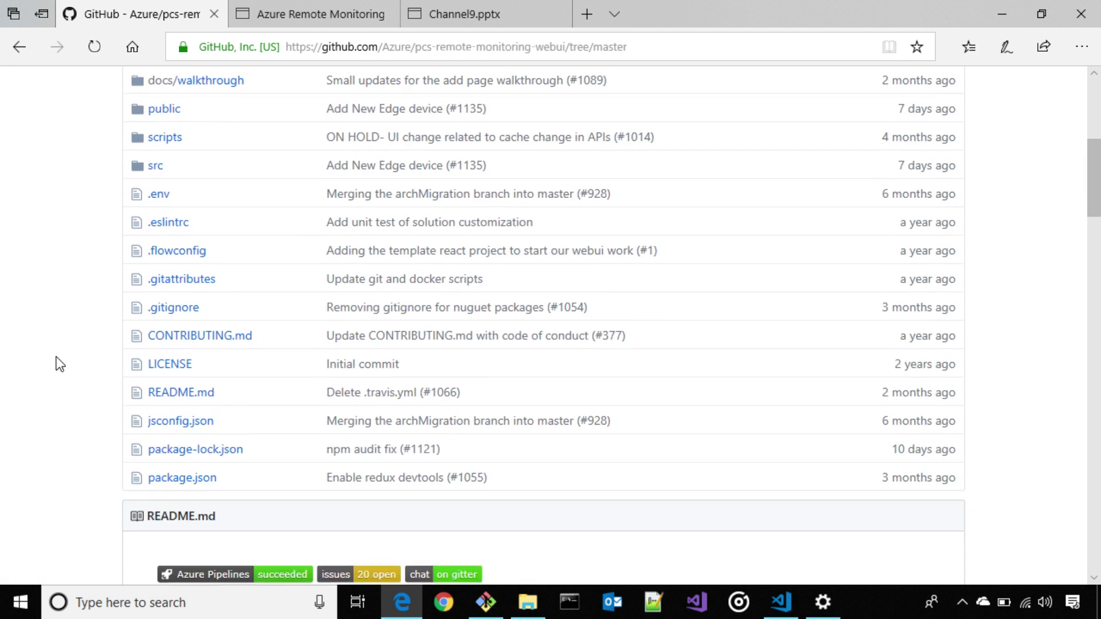
pyautogui.scroll(-3)
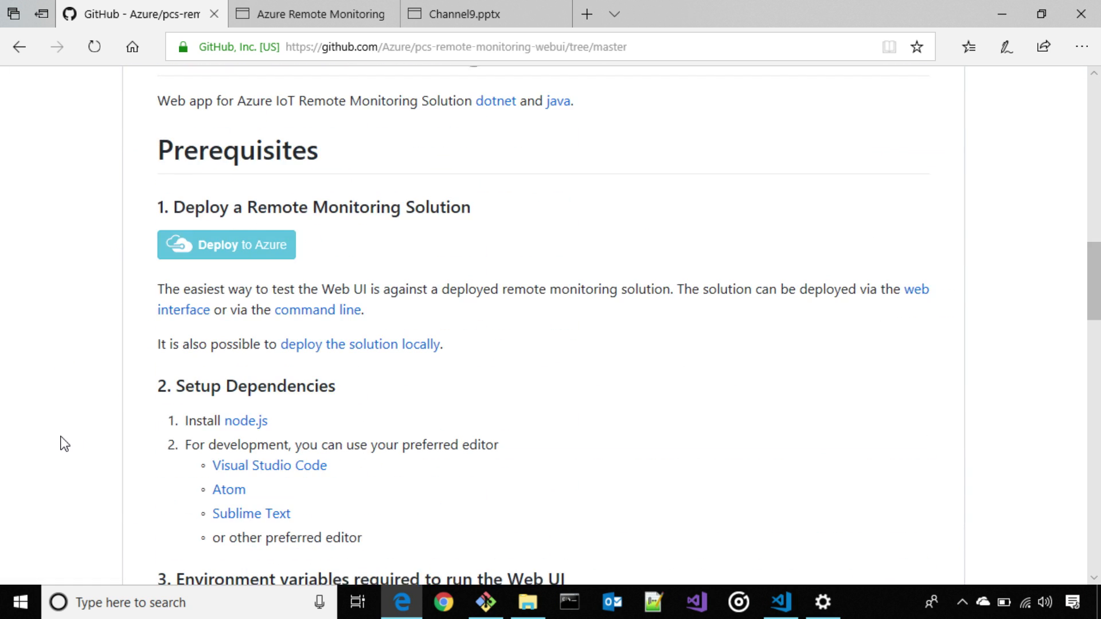
pyautogui.scroll(-3)
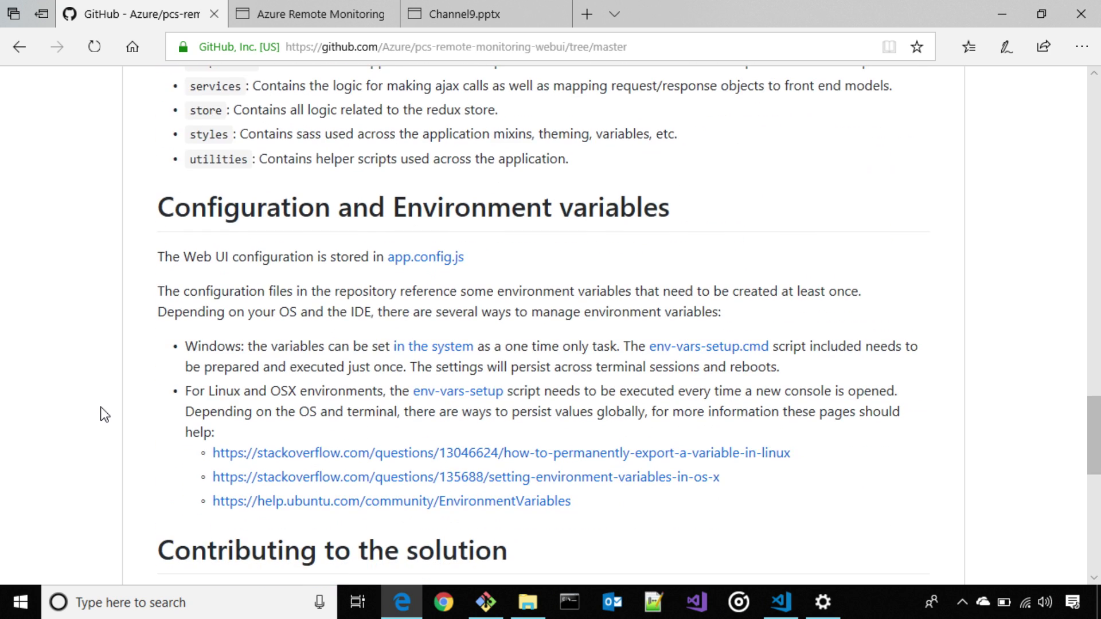
pyautogui.scroll(-3)
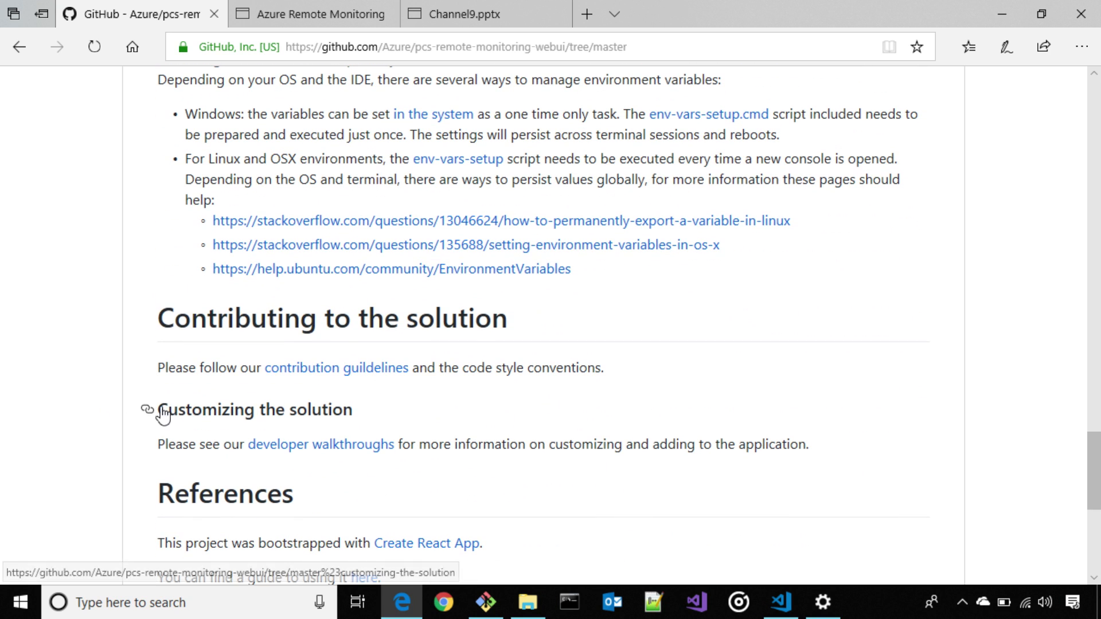
pyautogui.moveTo(322, 444)
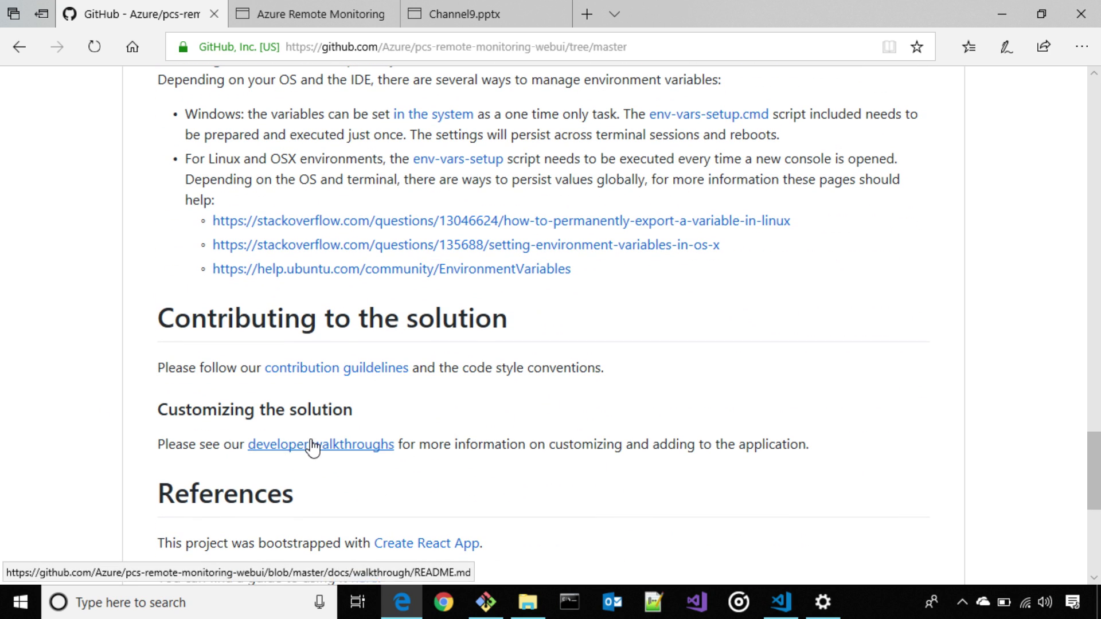
pyautogui.click(320, 444)
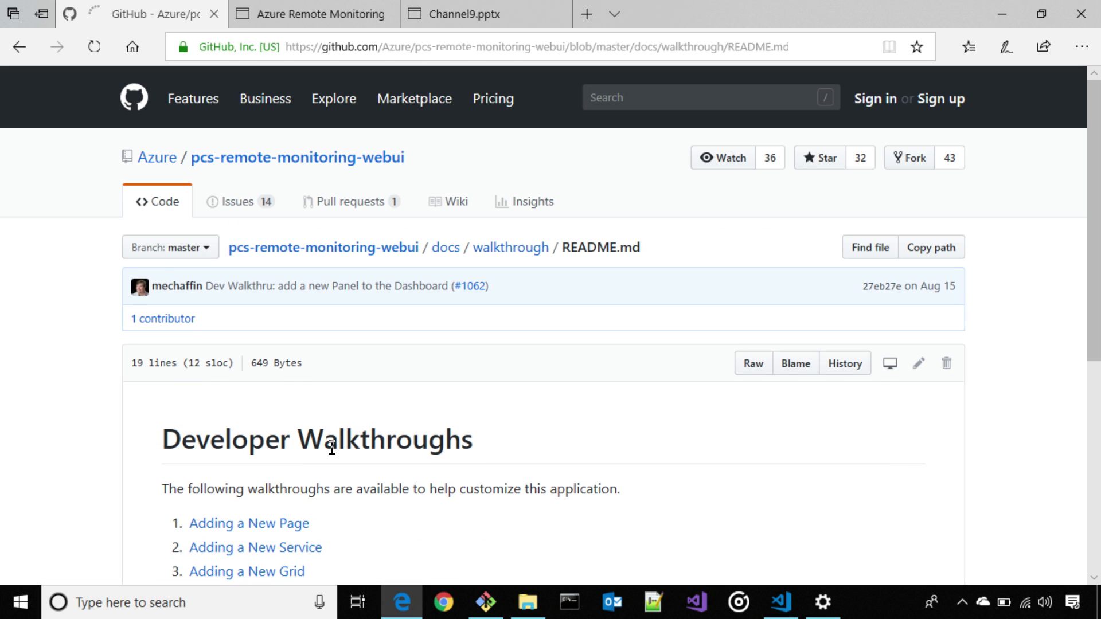